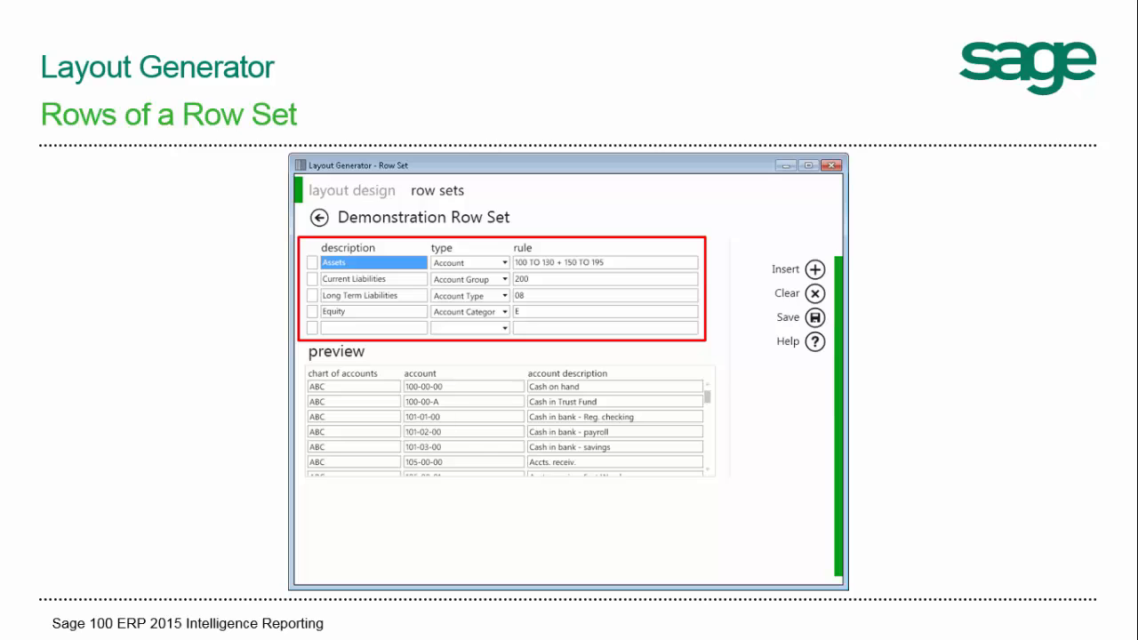
# Advance past the row set slides into the Financial Report Designer workbook in Excel
pyautogui.click(318, 216)
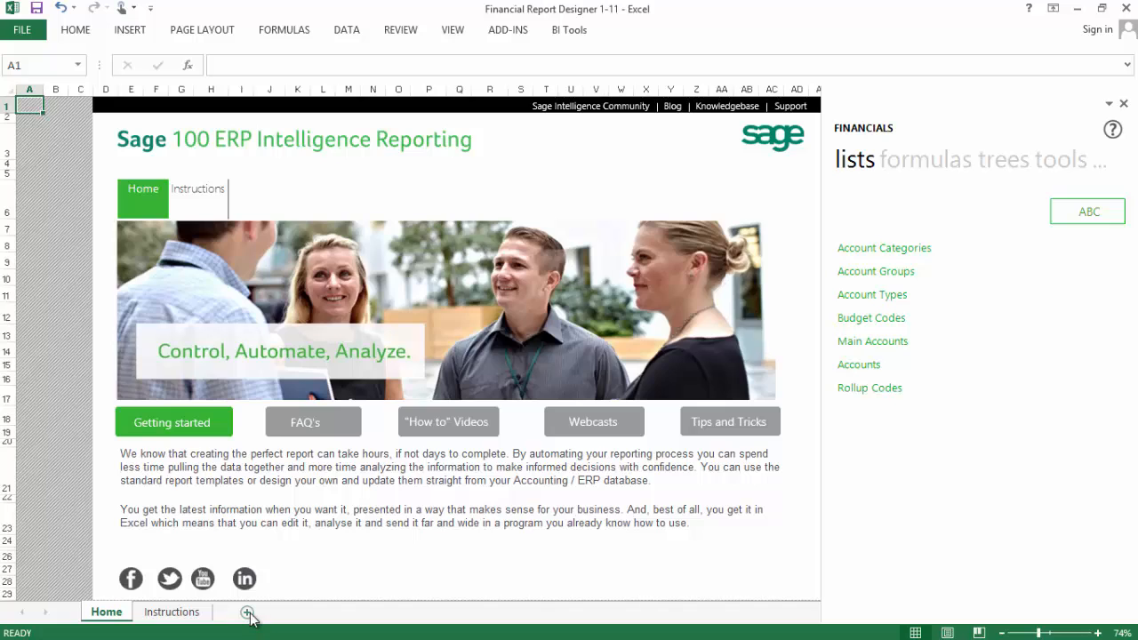
# Add a new worksheet holding the Account Types list, 01 Cash through 18 Interest Expense
pyautogui.click(248, 612)
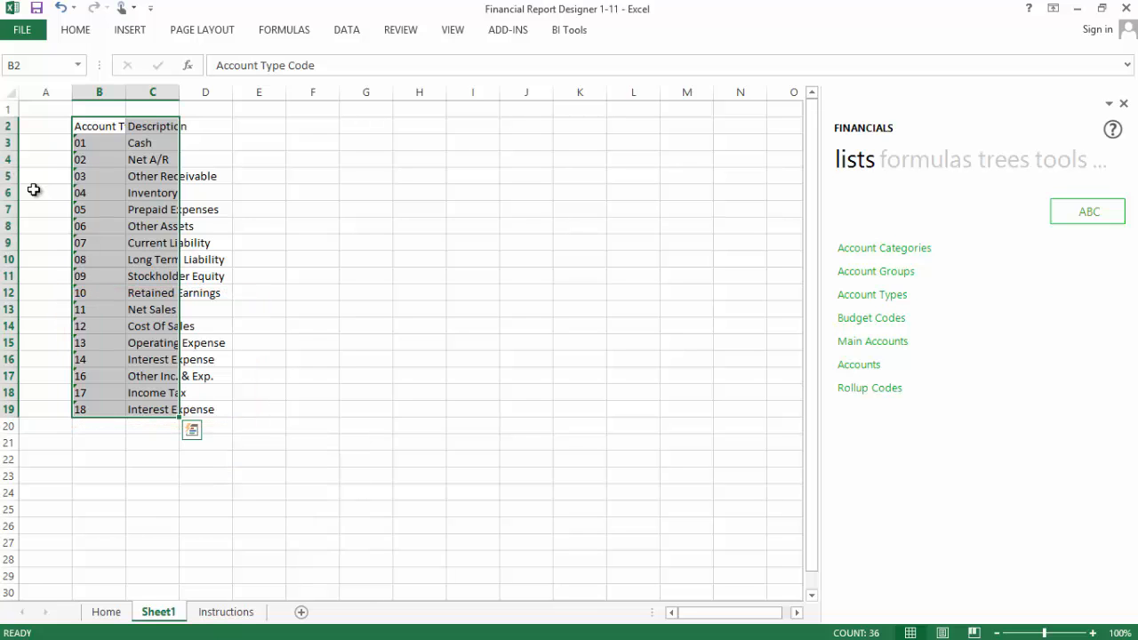
pyautogui.moveTo(521, 220)
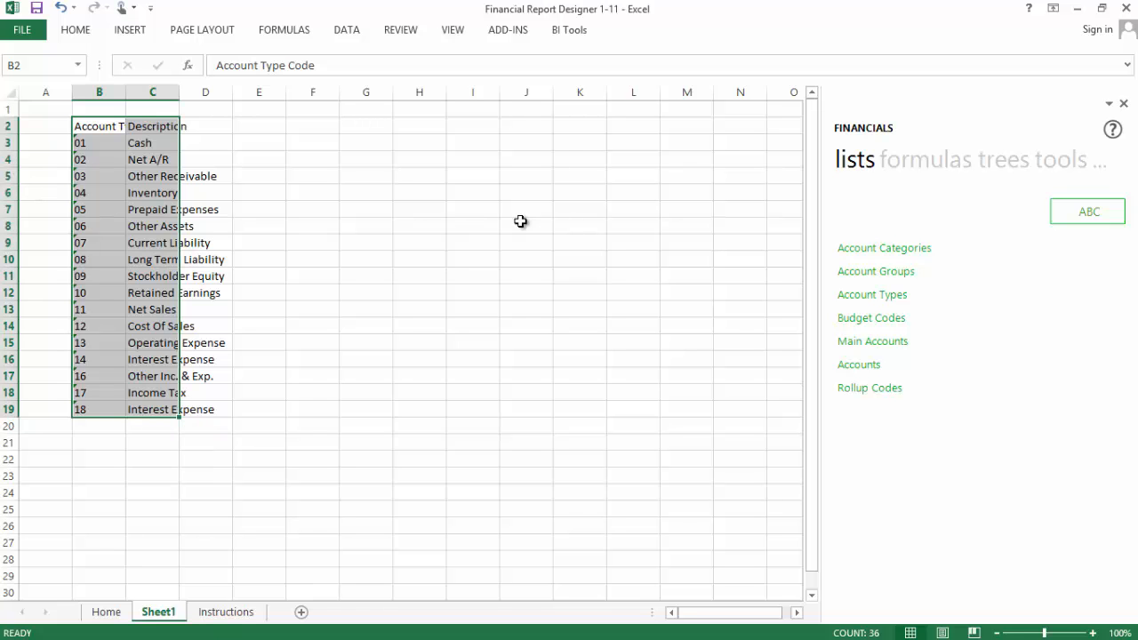
pyautogui.moveTo(1058, 167)
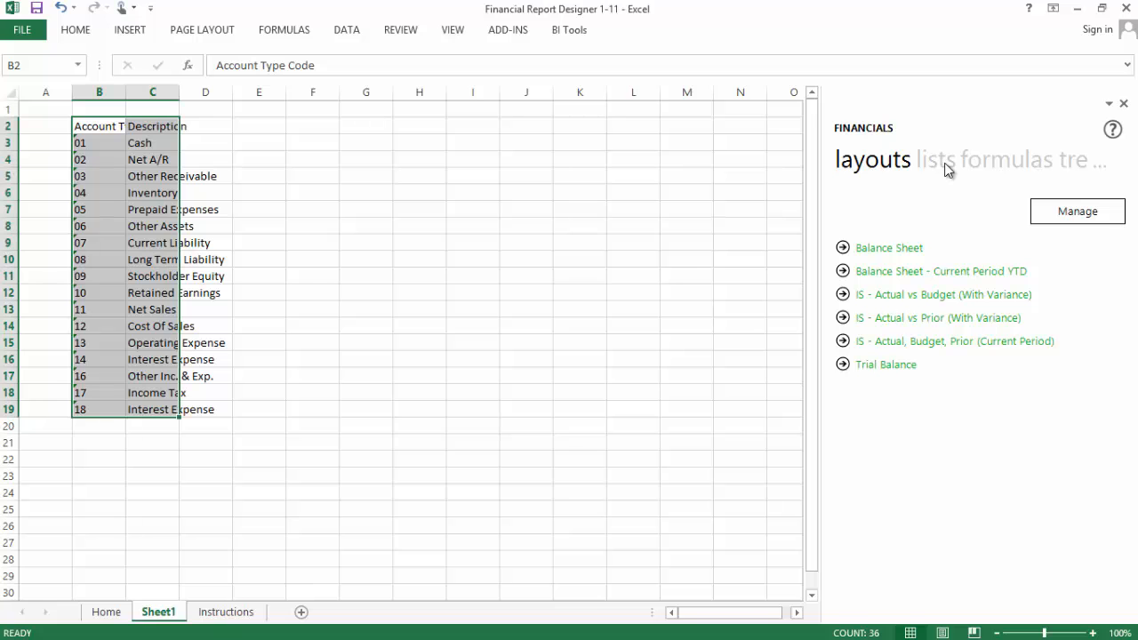
pyautogui.moveTo(767, 263)
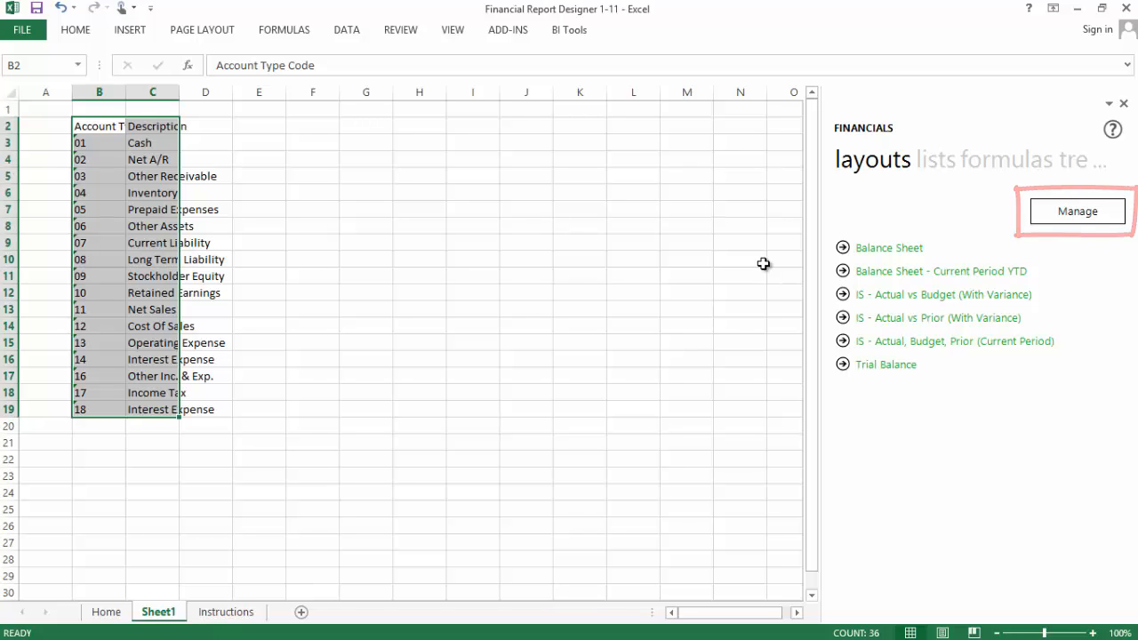
# Open the IS - Actual vs Budget (With Variance) layout for editing via Quick Edit
pyautogui.click(569, 28)
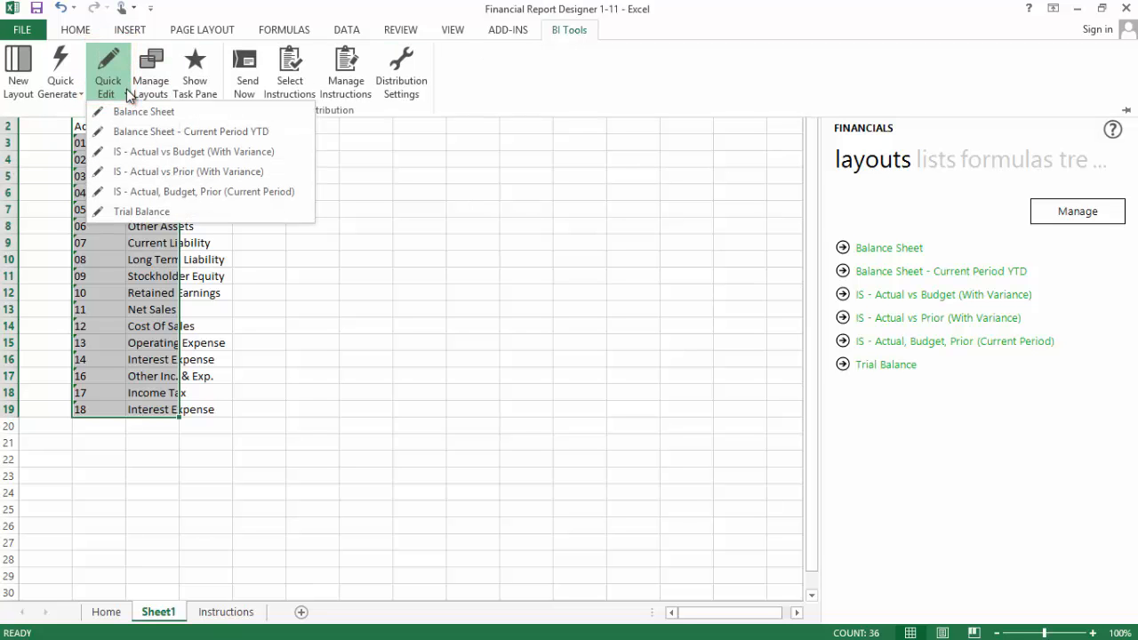
pyautogui.moveTo(142, 110)
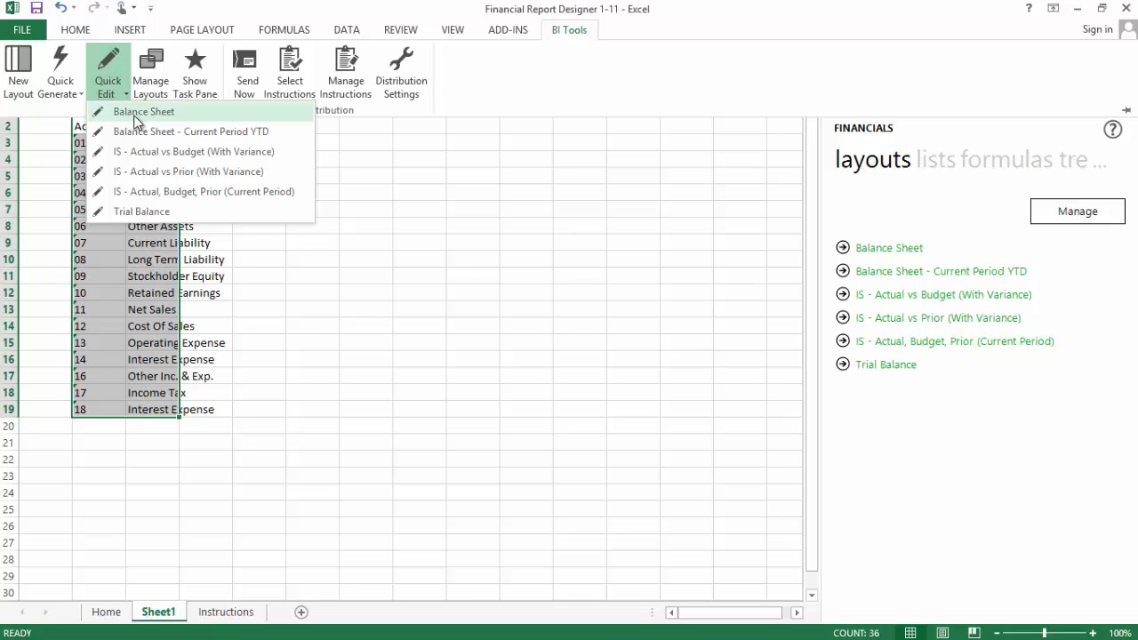
pyautogui.click(192, 151)
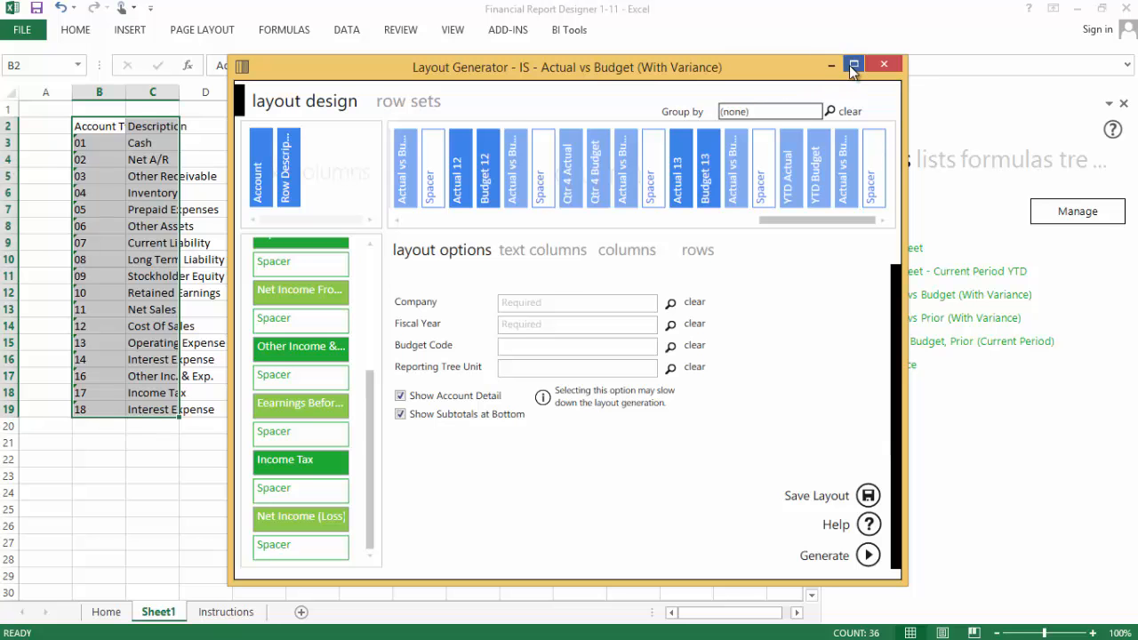
# Maximize the Layout Generator and show its row sets page
pyautogui.click(853, 64)
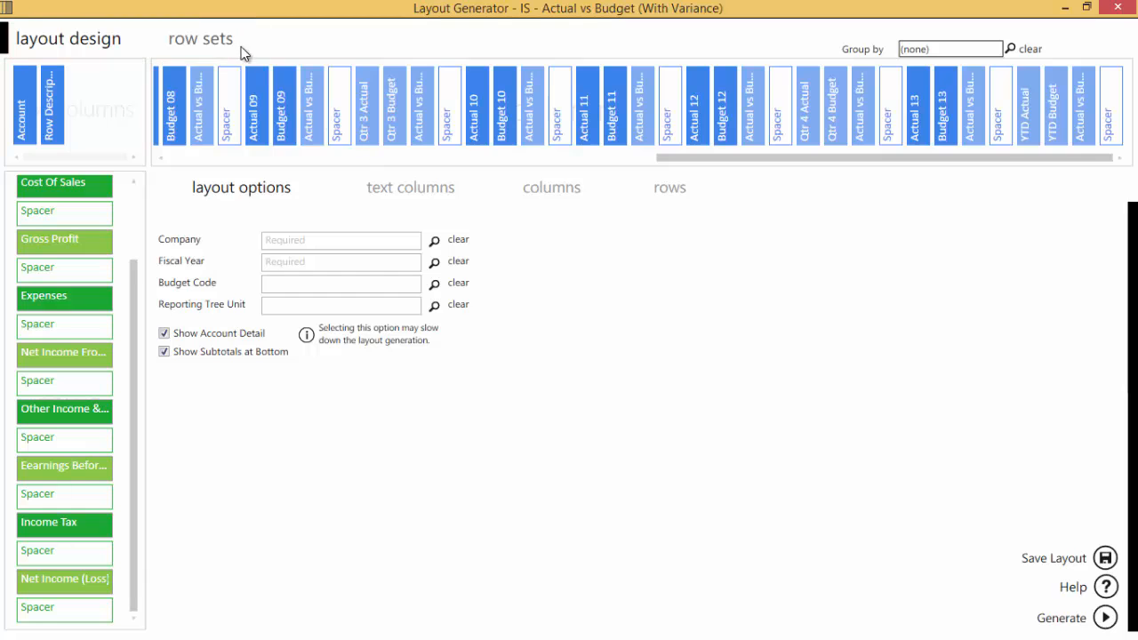
pyautogui.click(199, 39)
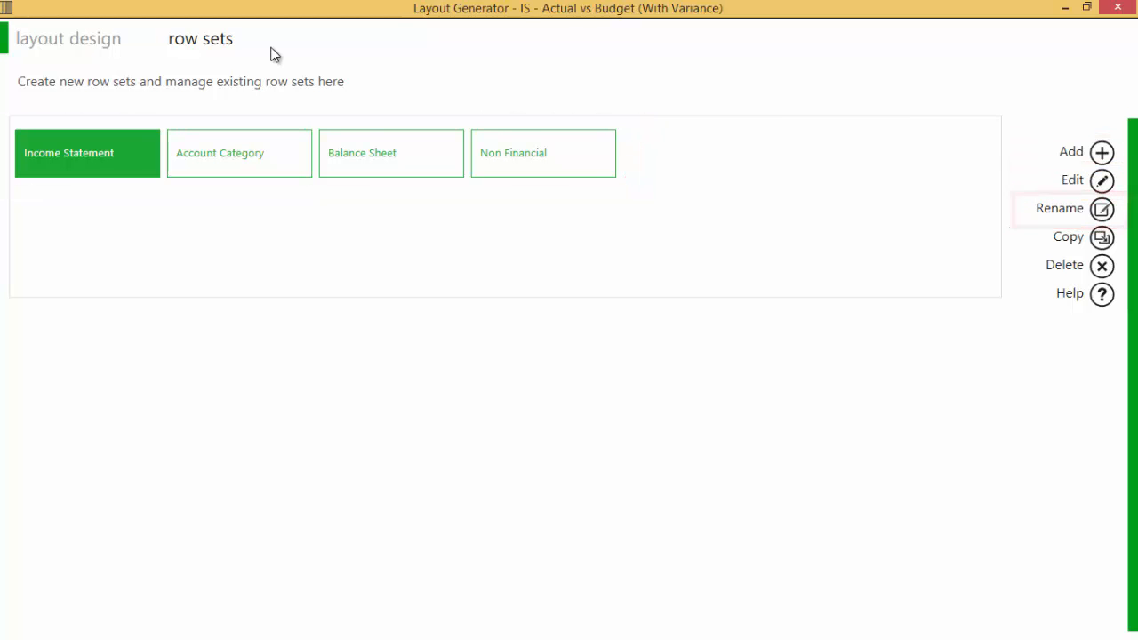
pyautogui.moveTo(311, 55)
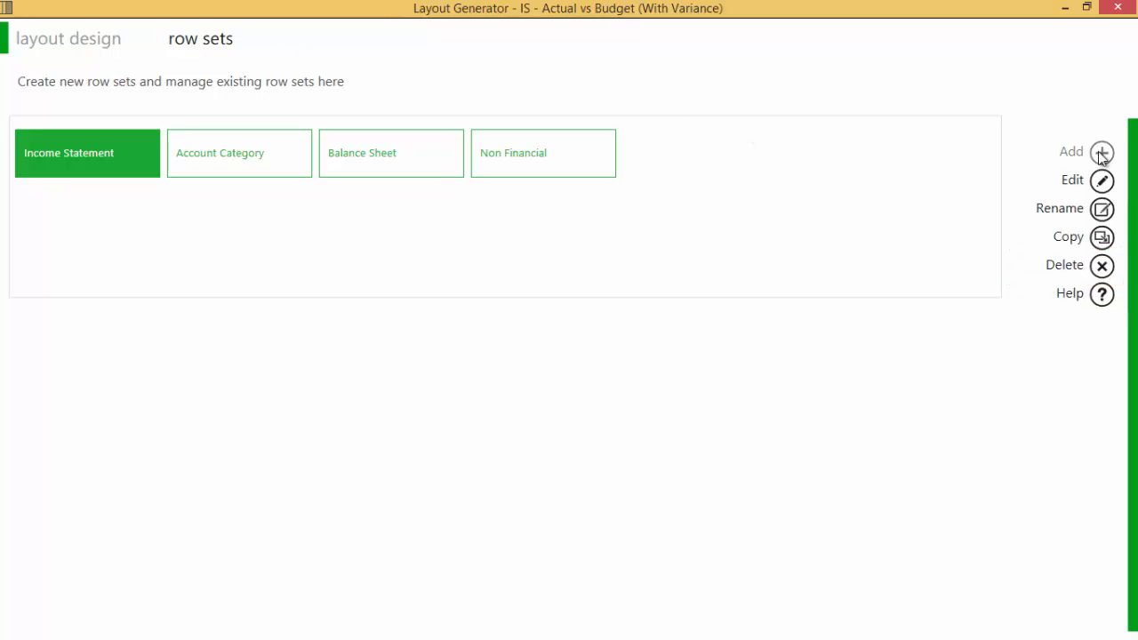
# Create a new row set named 'Income Statement by Account Type'
pyautogui.click(1103, 153)
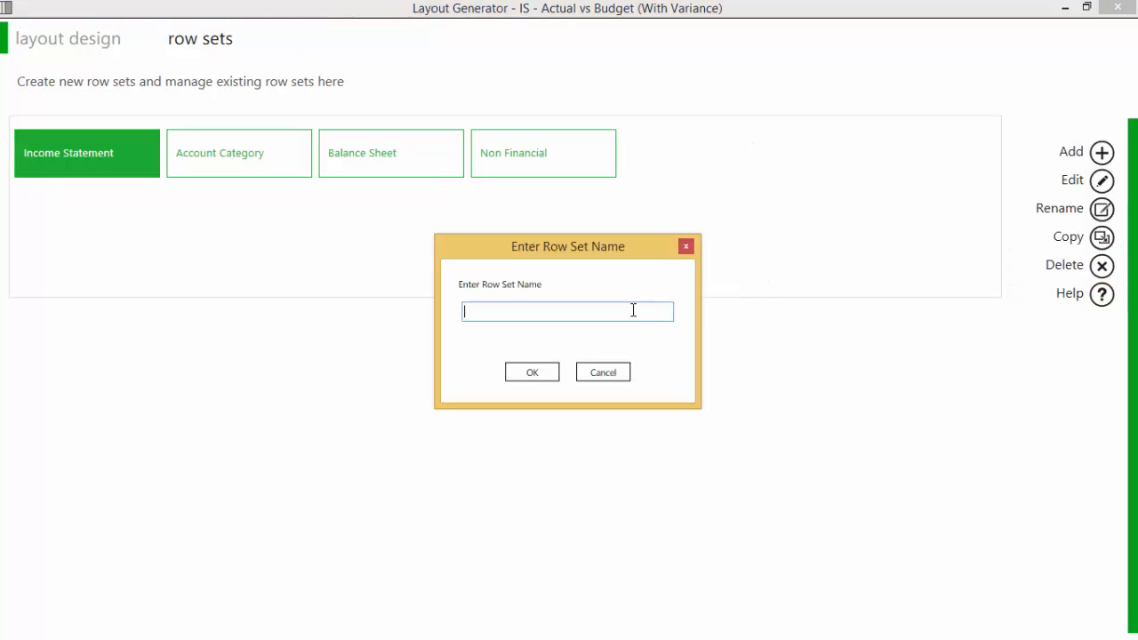
pyautogui.write('Income Stat')
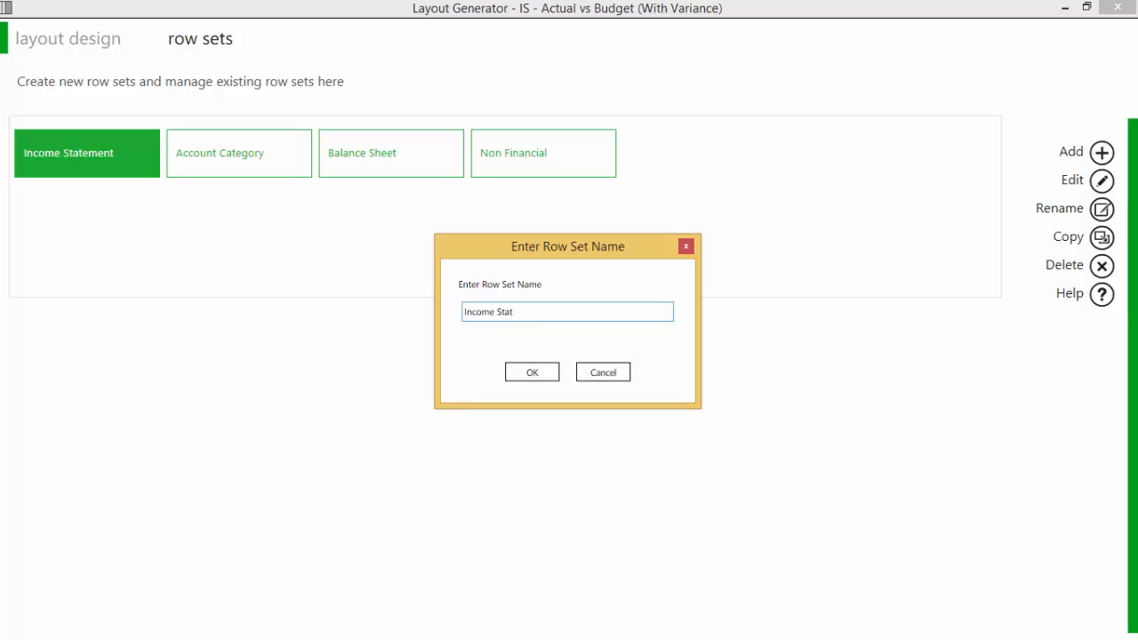
pyautogui.write('ement by Account Type')
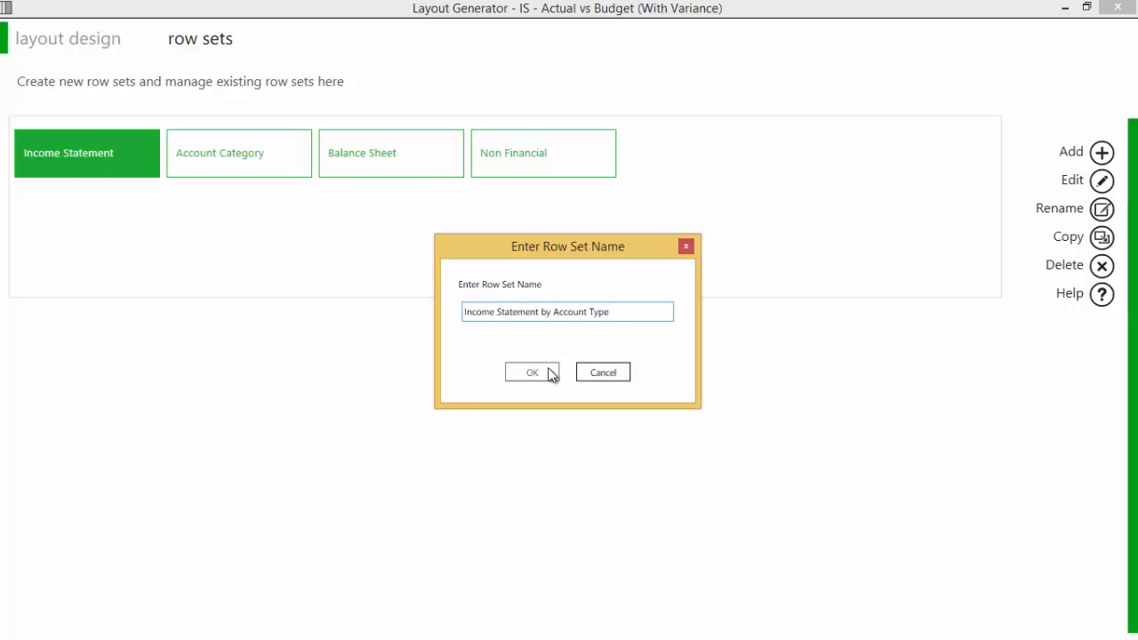
pyautogui.click(531, 371)
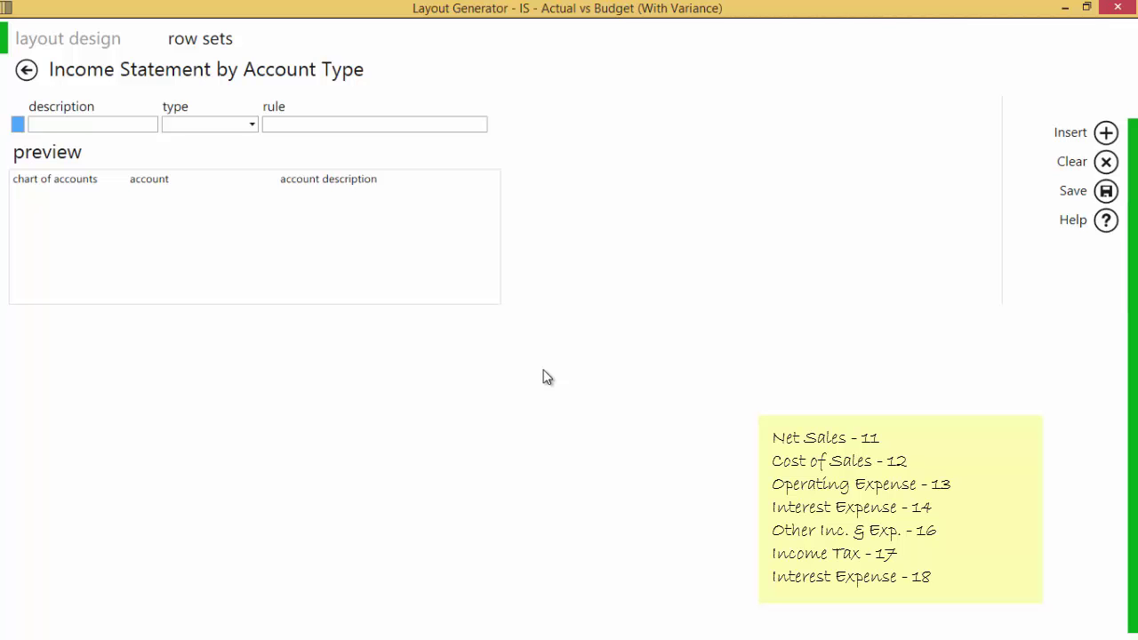
pyautogui.moveTo(365, 281)
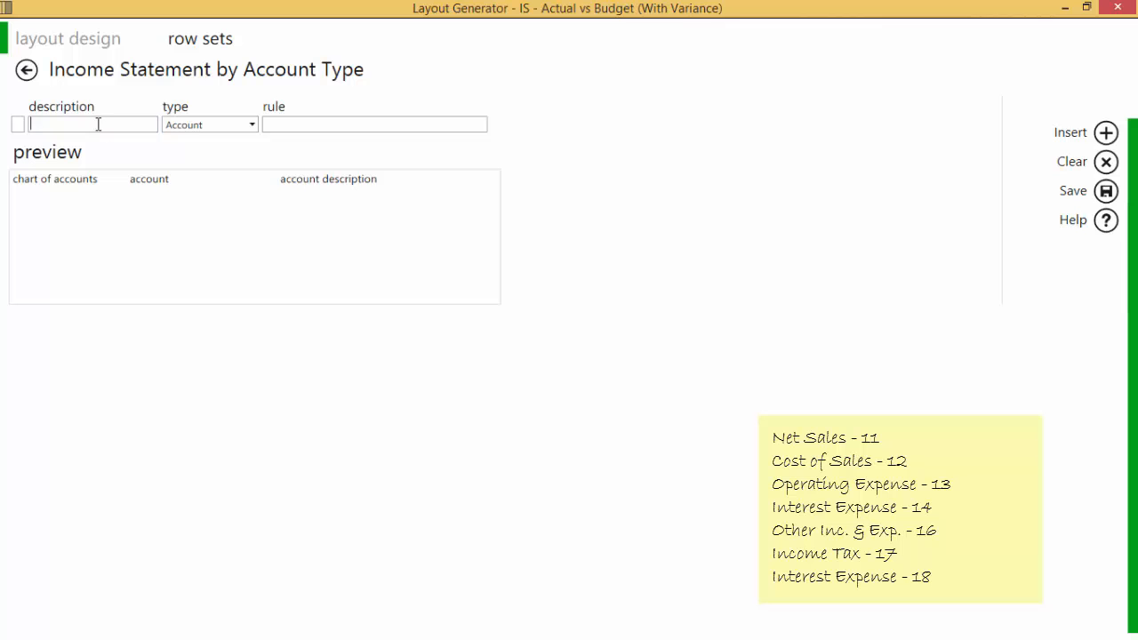
# Define the first row as Net Sales, type Account Type, rule 11
pyautogui.write('Net Sales')
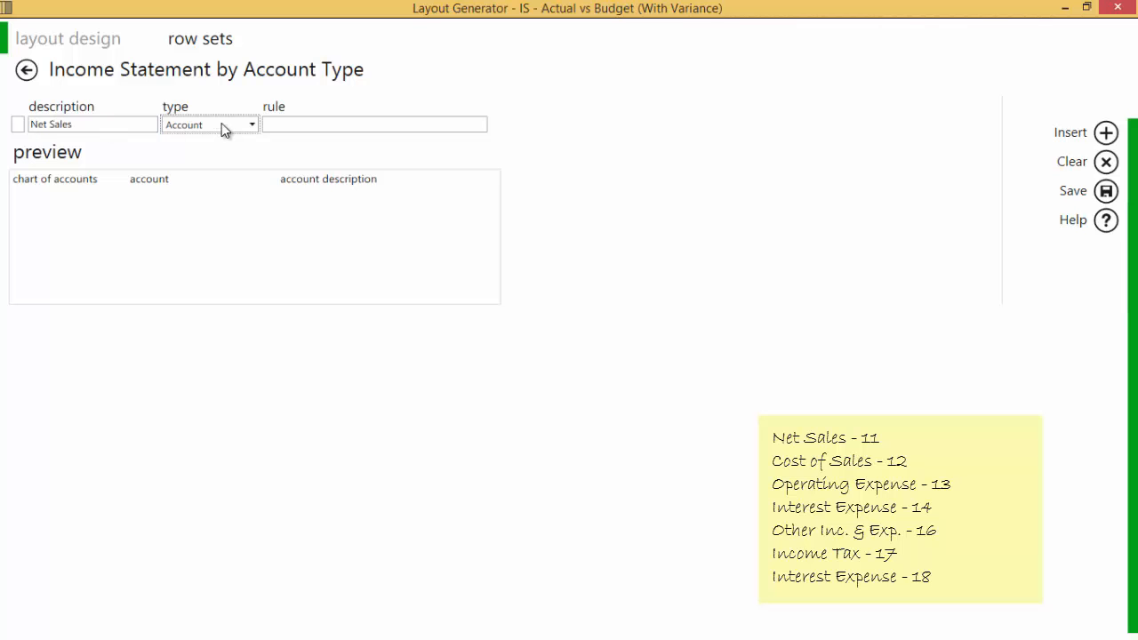
pyautogui.click(253, 125)
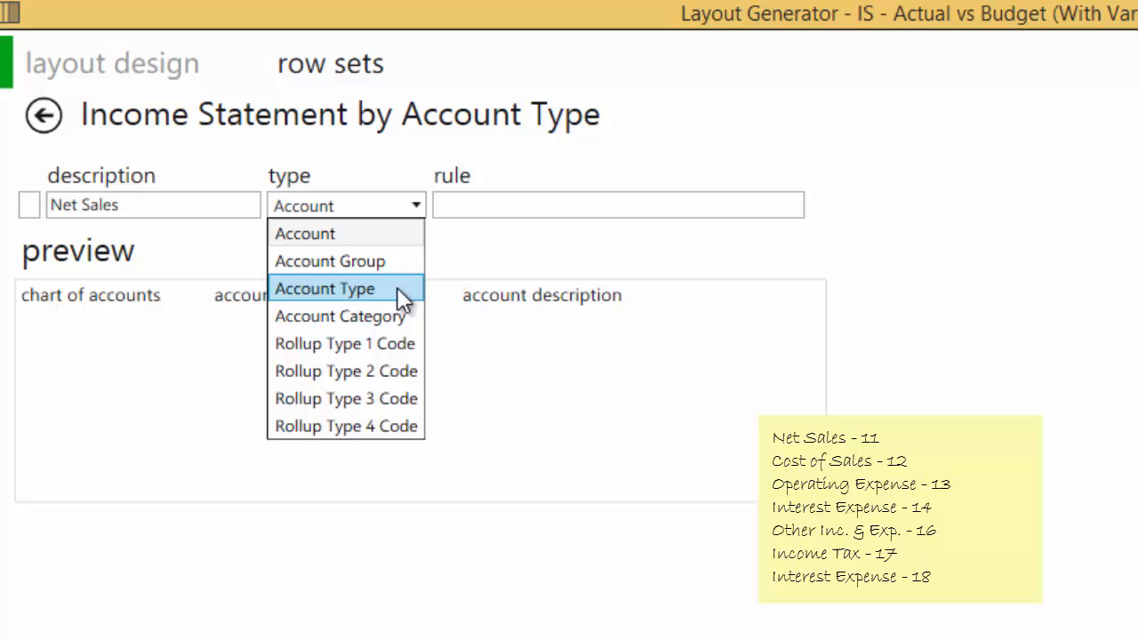
pyautogui.click(323, 288)
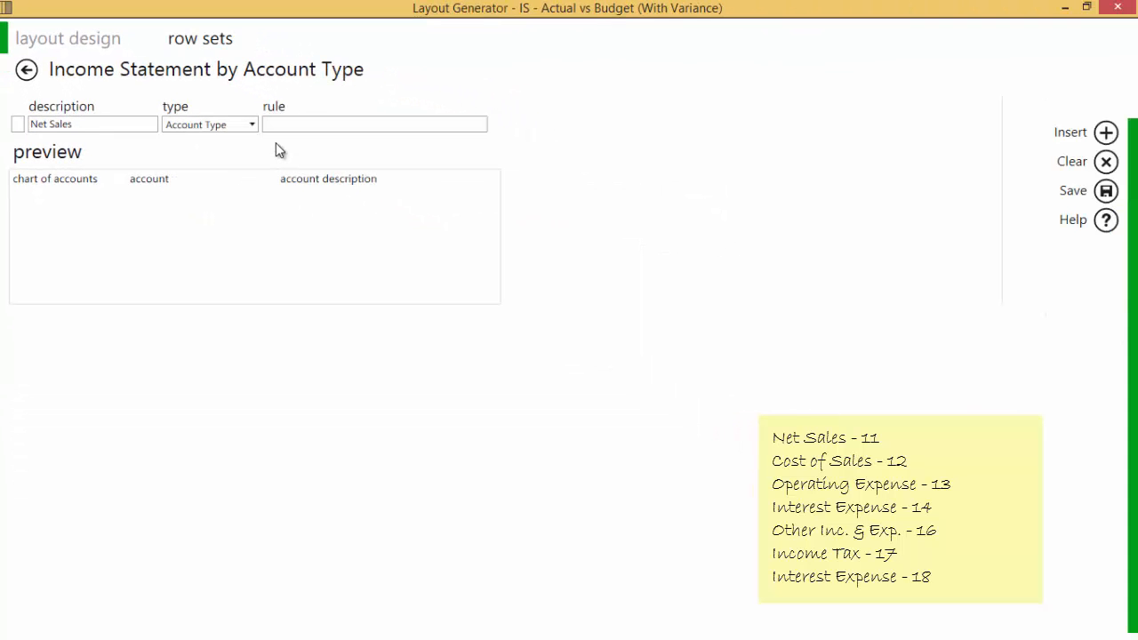
pyautogui.write('11')
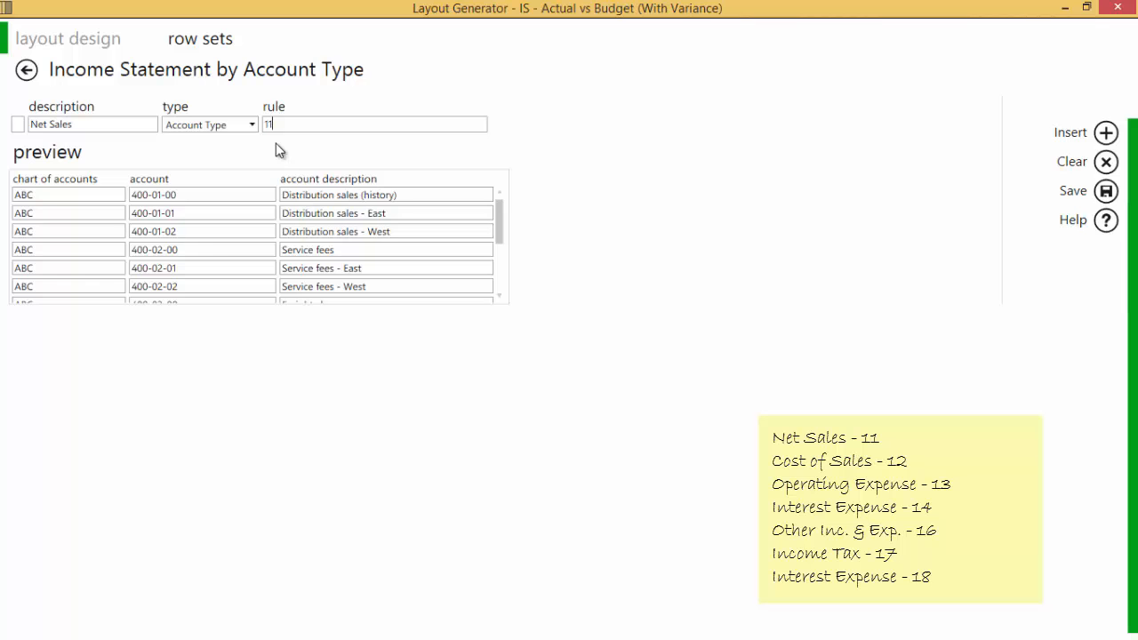
# Add rows Cost of Sales 12, Operating Expense 13, Interest Expense 14, Other Inc. & Exp. 16, Income Tax 17, Interest Expense 18, and save
pyautogui.click(1106, 131)
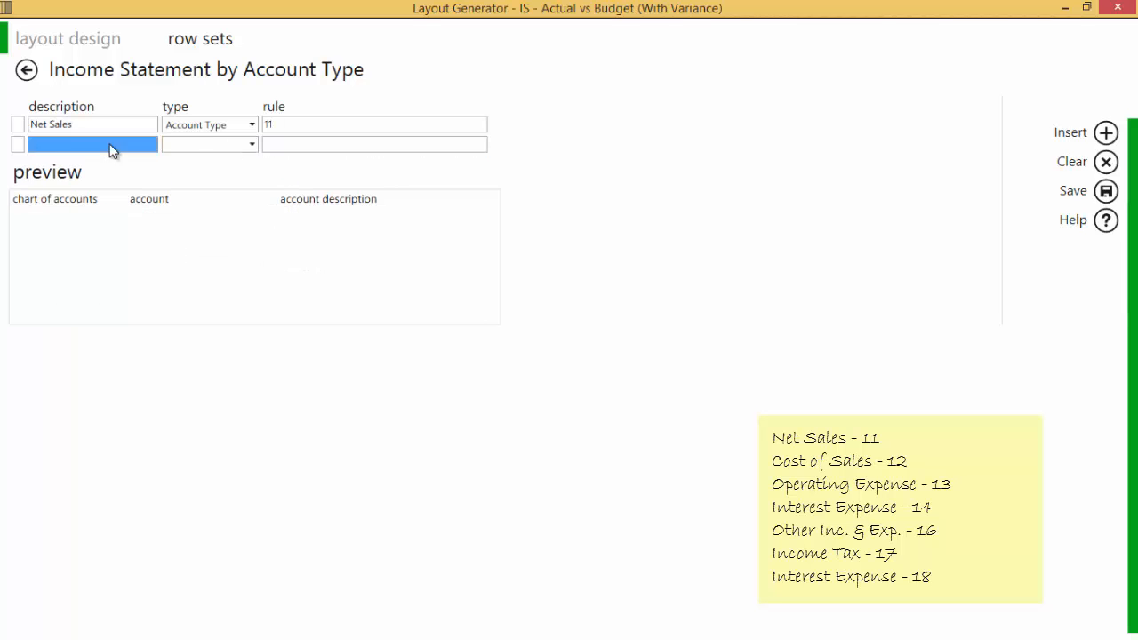
pyautogui.write('Cost of Sales')
pyautogui.click(373, 144)
pyautogui.write('12')
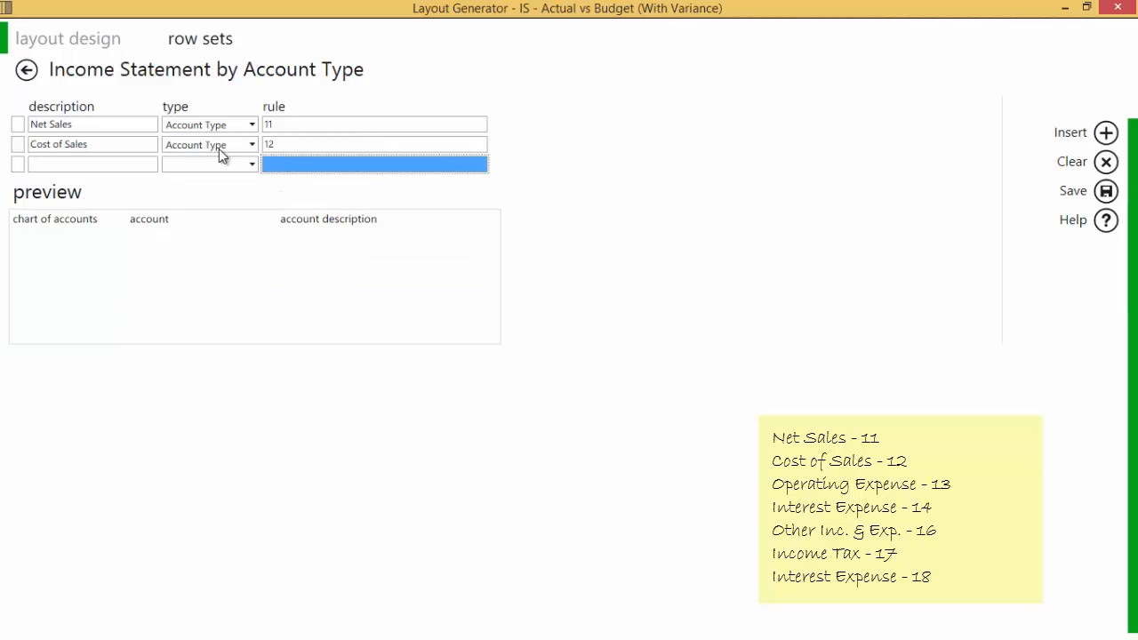
pyautogui.write('Operating Expense')
pyautogui.write('13')
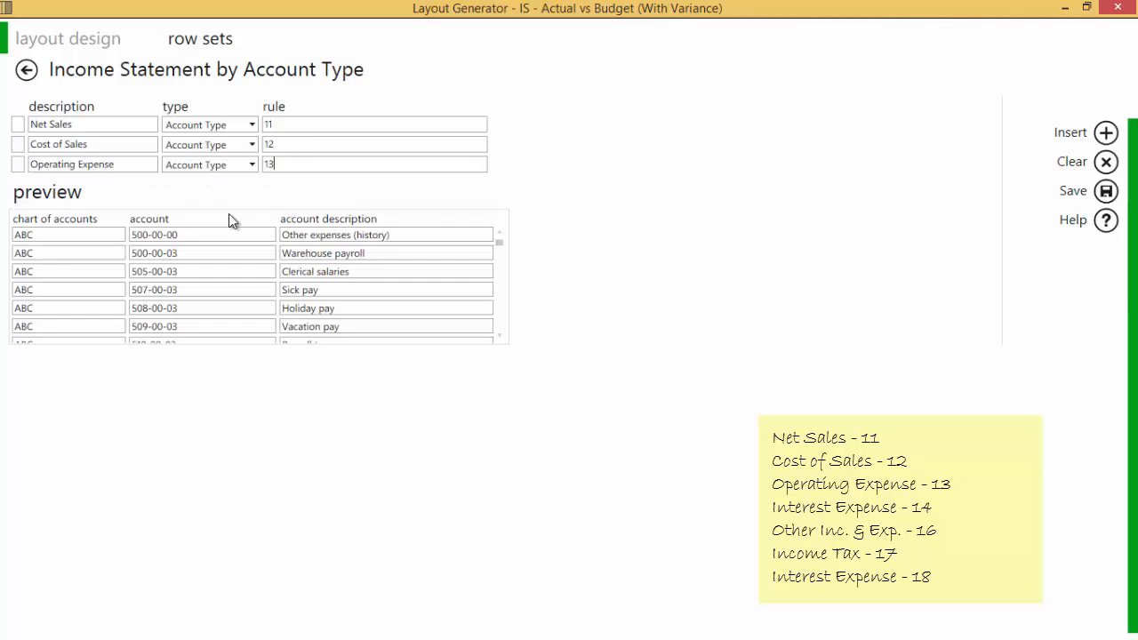
pyautogui.click(1106, 132)
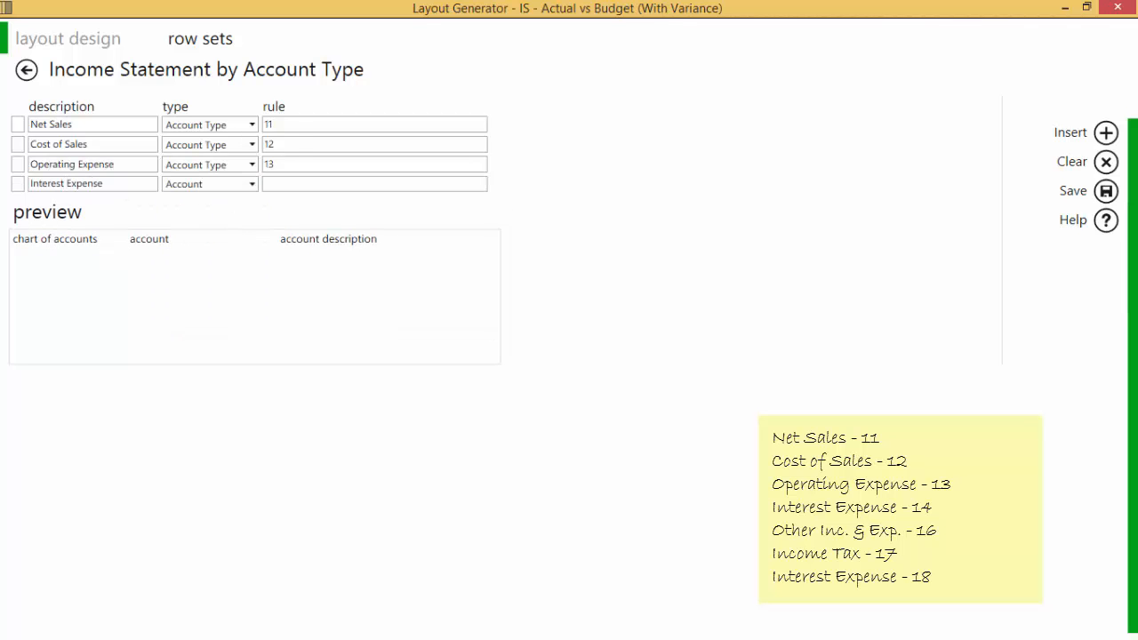
pyautogui.click(1106, 132)
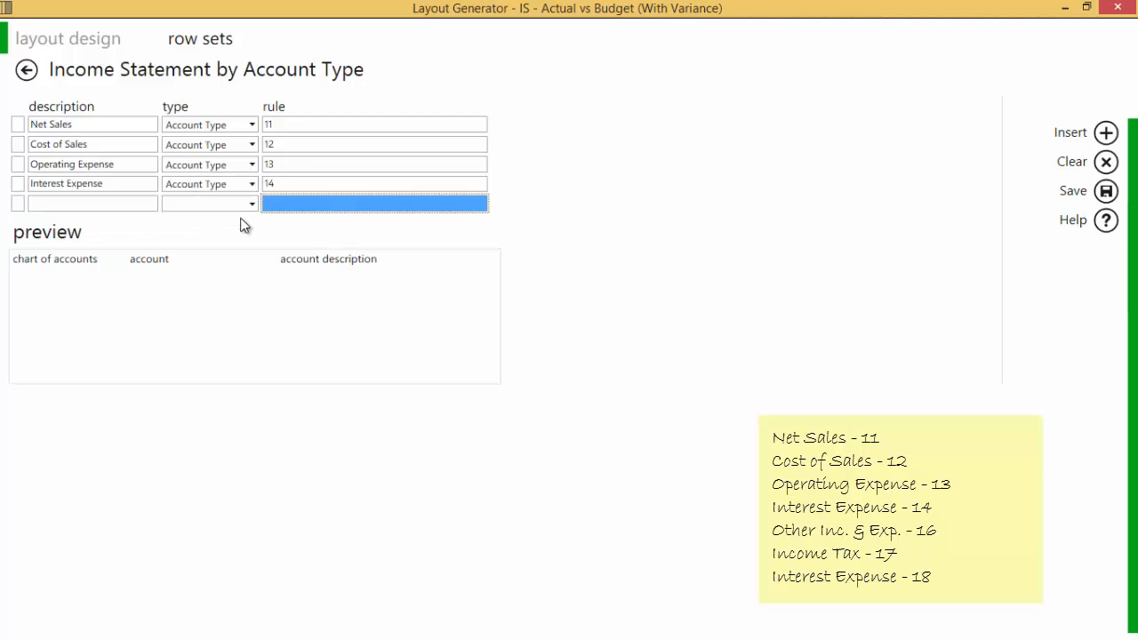
pyautogui.write('Other Inc. & Exp.')
pyautogui.write('16')
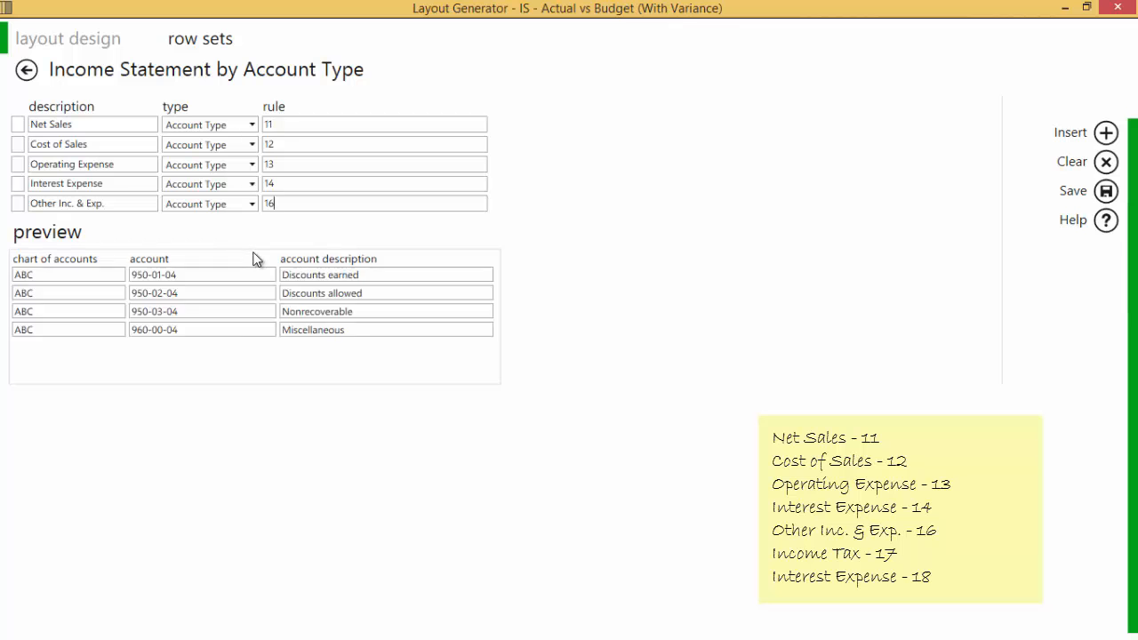
pyautogui.click(251, 224)
pyautogui.write('18')
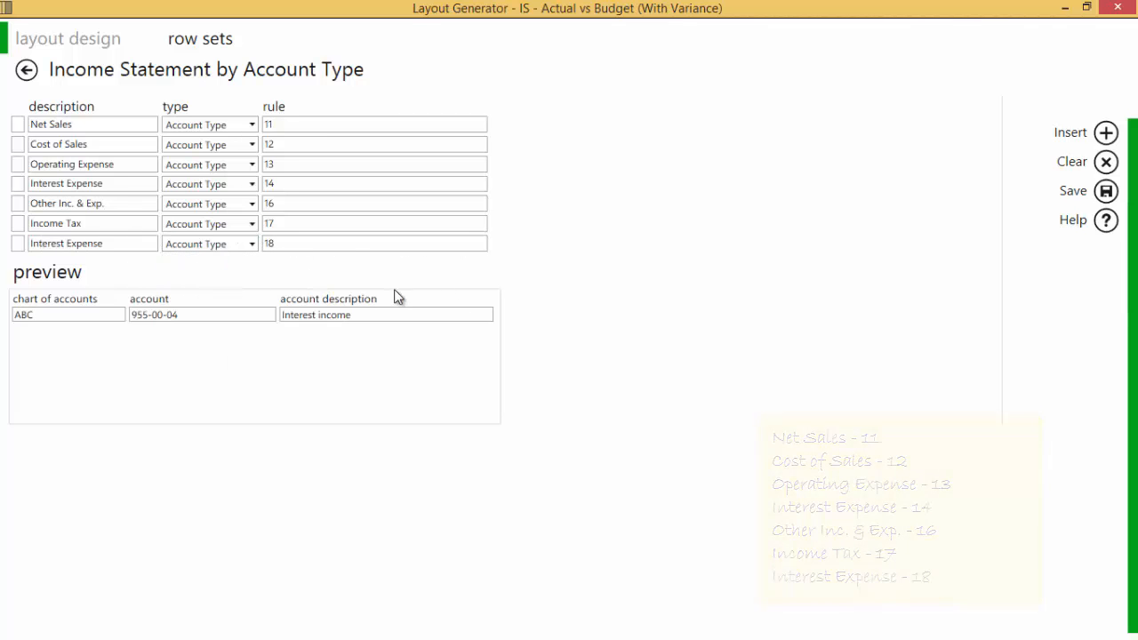
pyautogui.click(1105, 191)
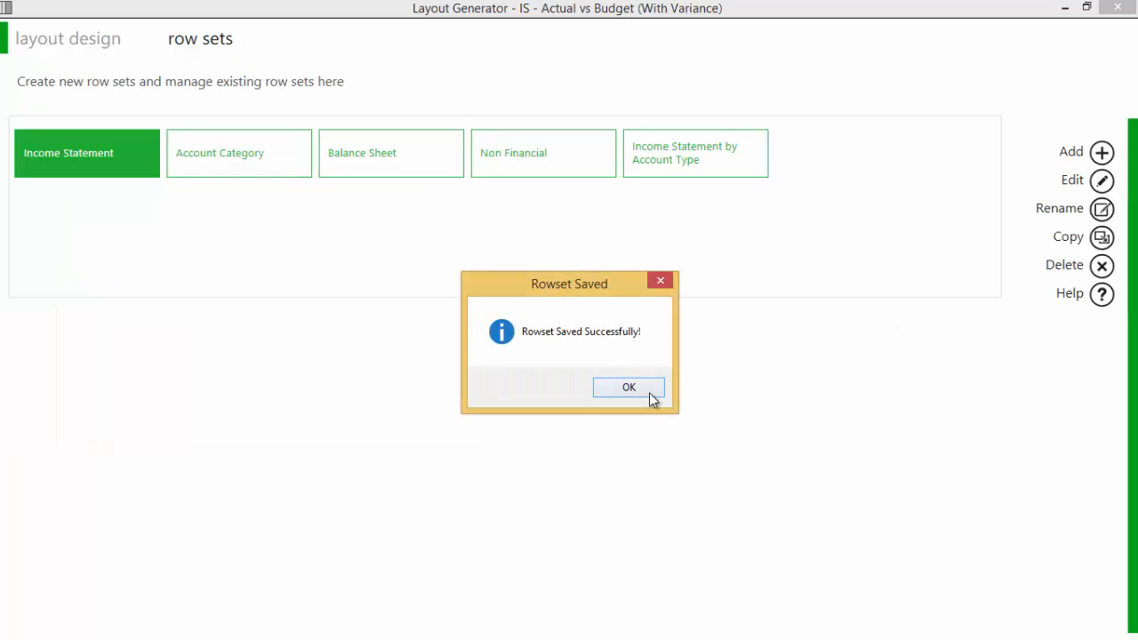
# Dismiss the Rowset Saved confirmation and return to the layout design
pyautogui.click(629, 387)
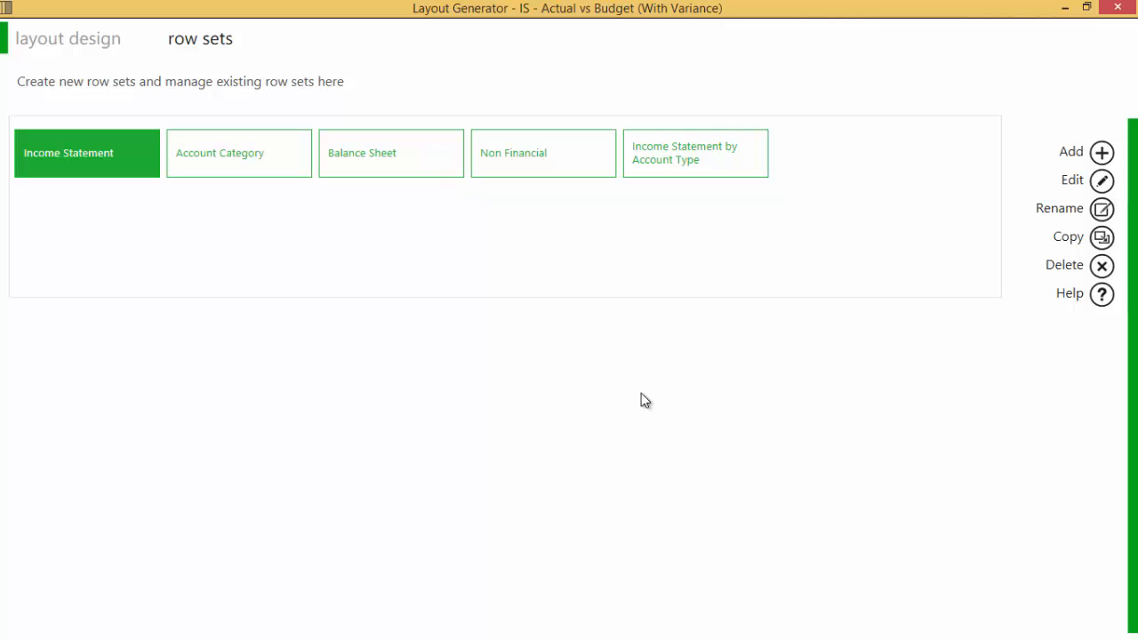
pyautogui.moveTo(238, 113)
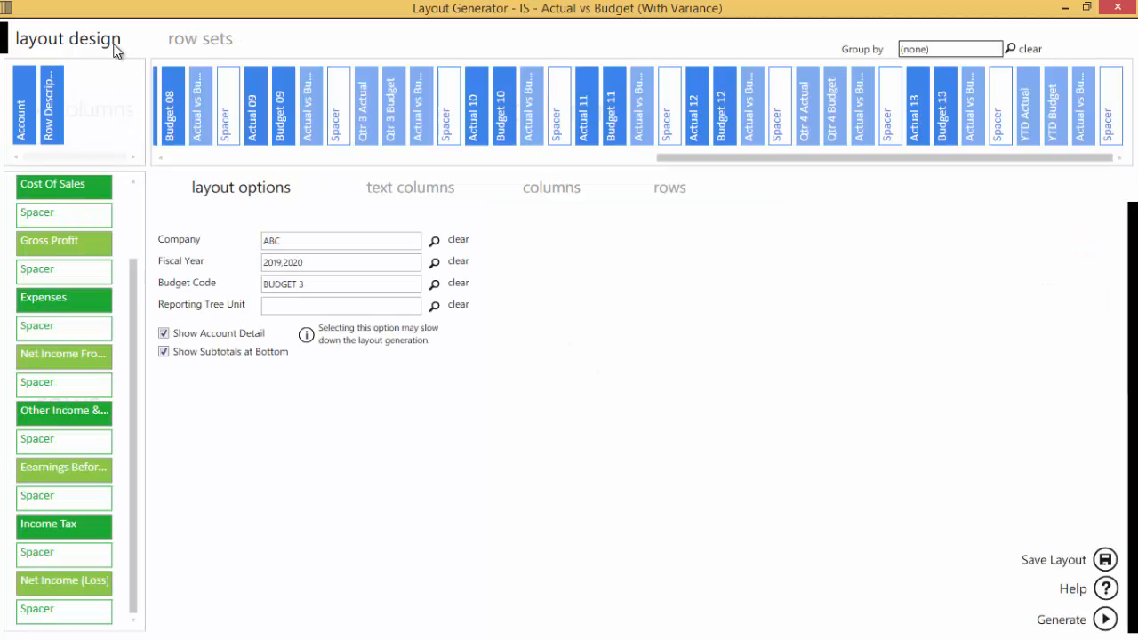
pyautogui.moveTo(668, 189)
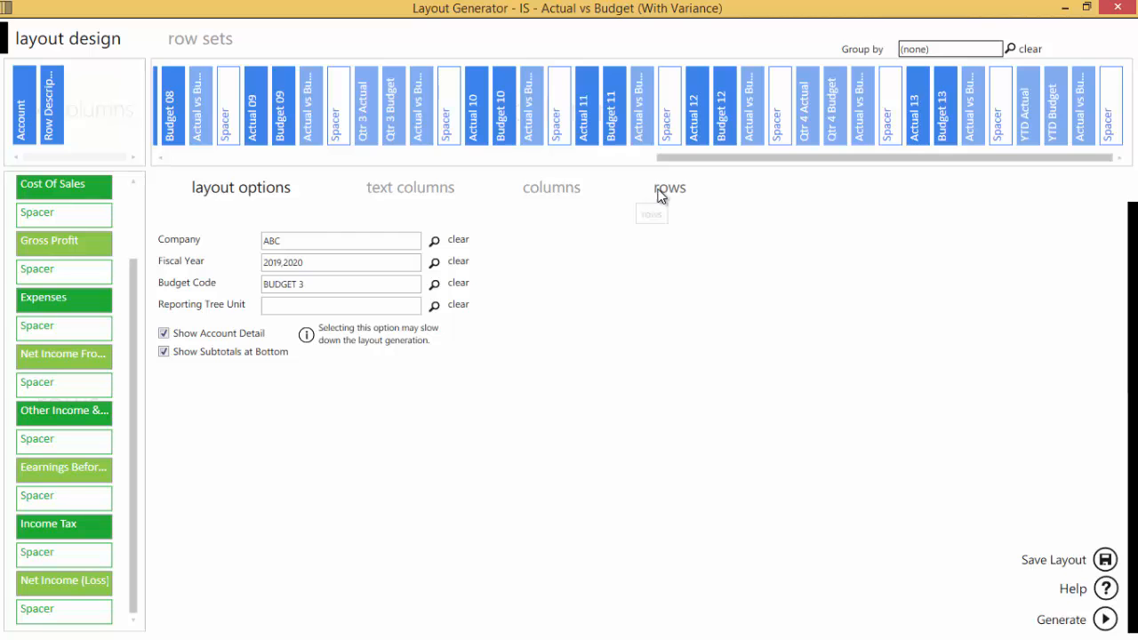
# Open the layout's row set chooser, accepting that its current rows will be removed
pyautogui.click(669, 189)
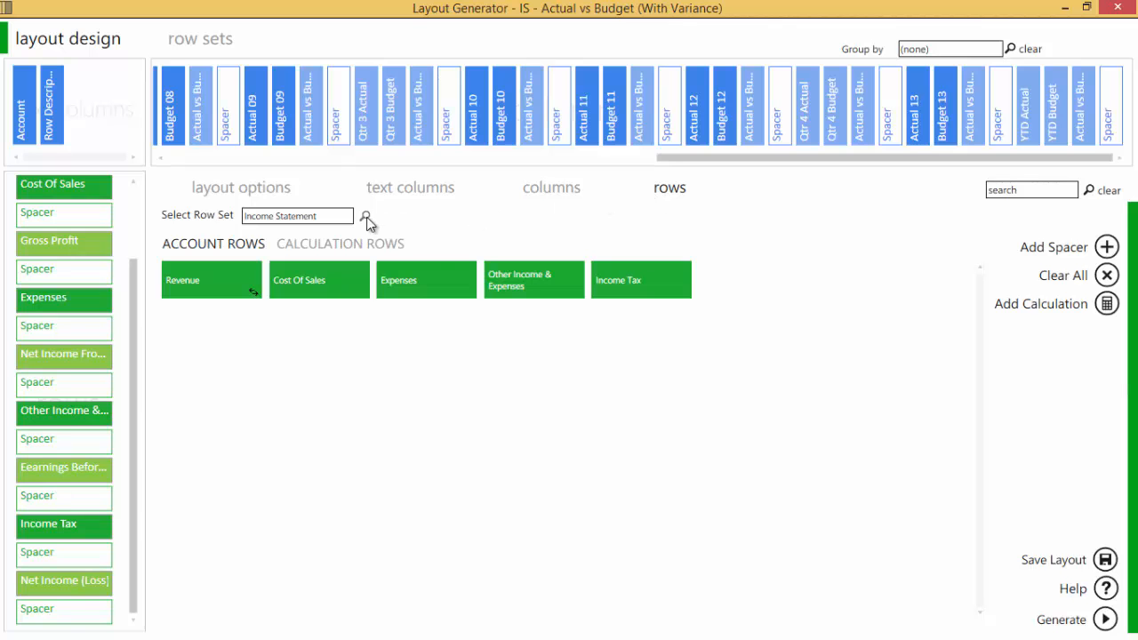
pyautogui.click(364, 217)
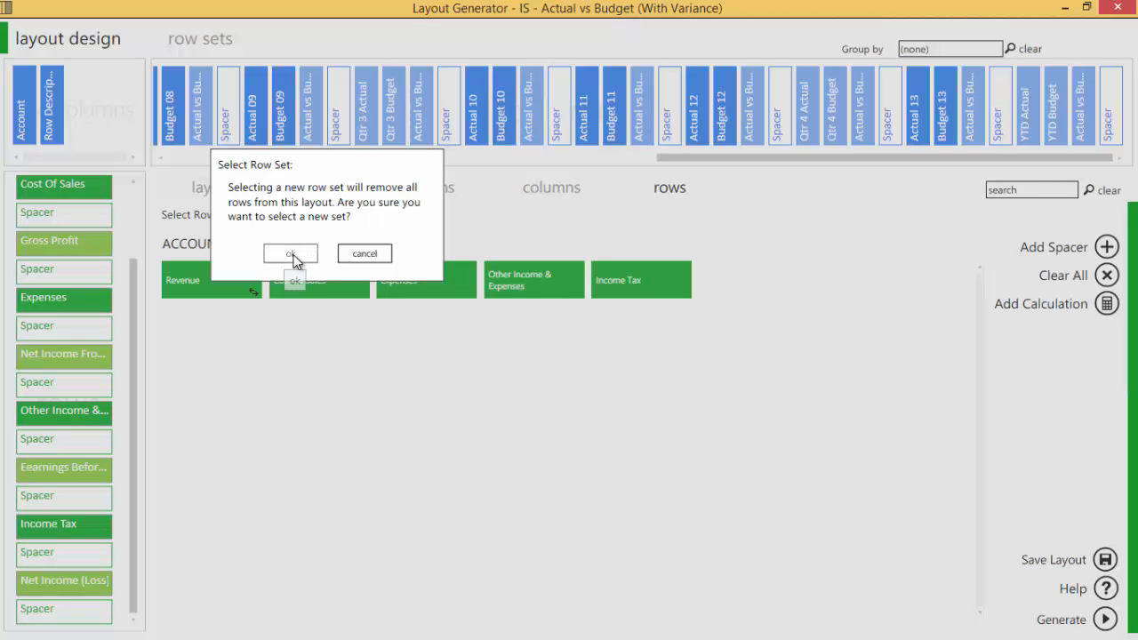
pyautogui.click(292, 253)
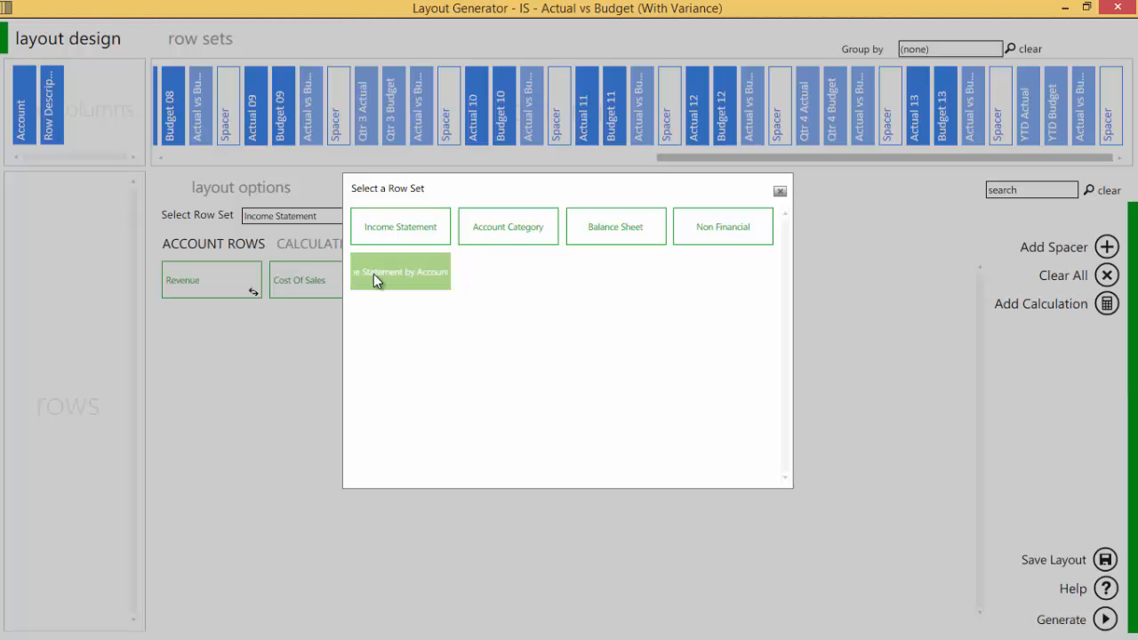
# Load Income Statement by Account Type and add Net Sales, Cost of Sales and Operating Expense rows
pyautogui.click(398, 271)
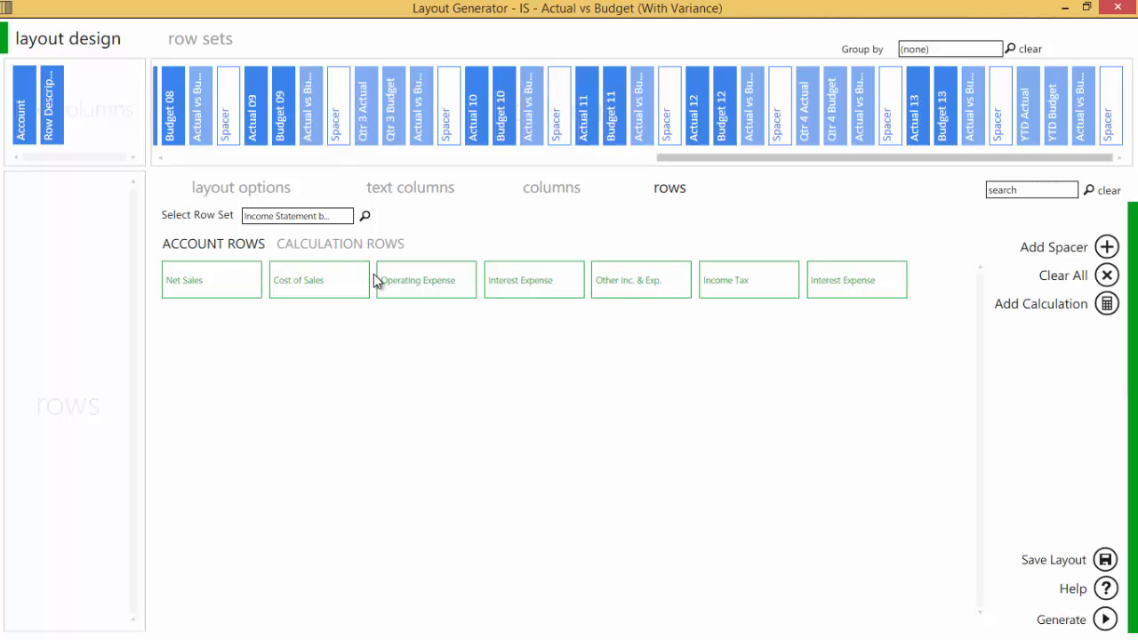
pyautogui.moveTo(263, 323)
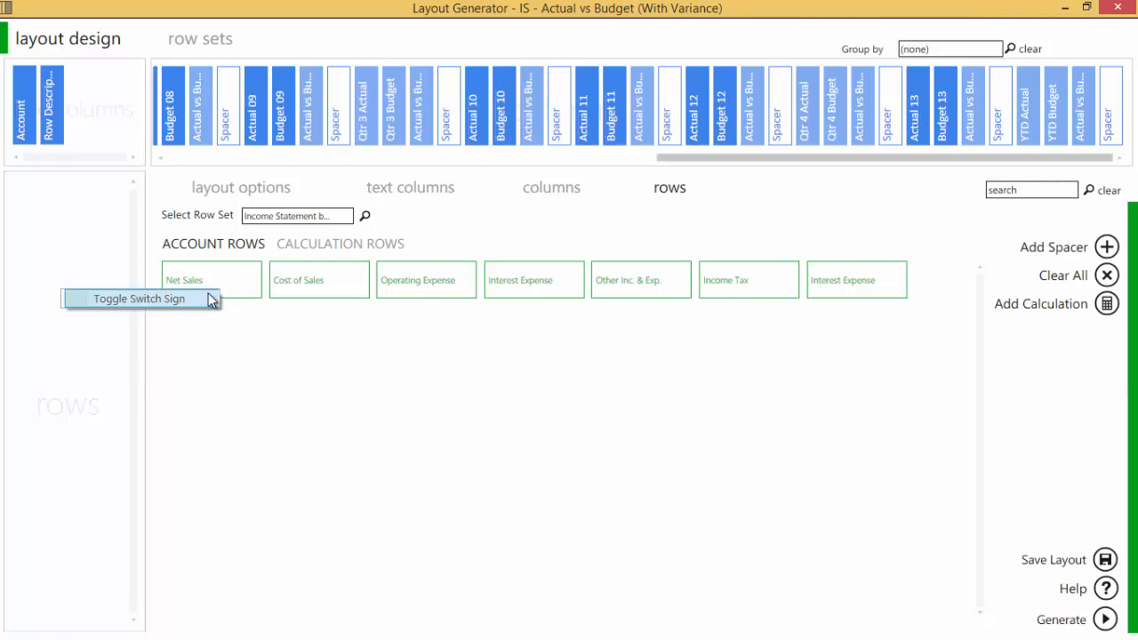
pyautogui.moveTo(187, 309)
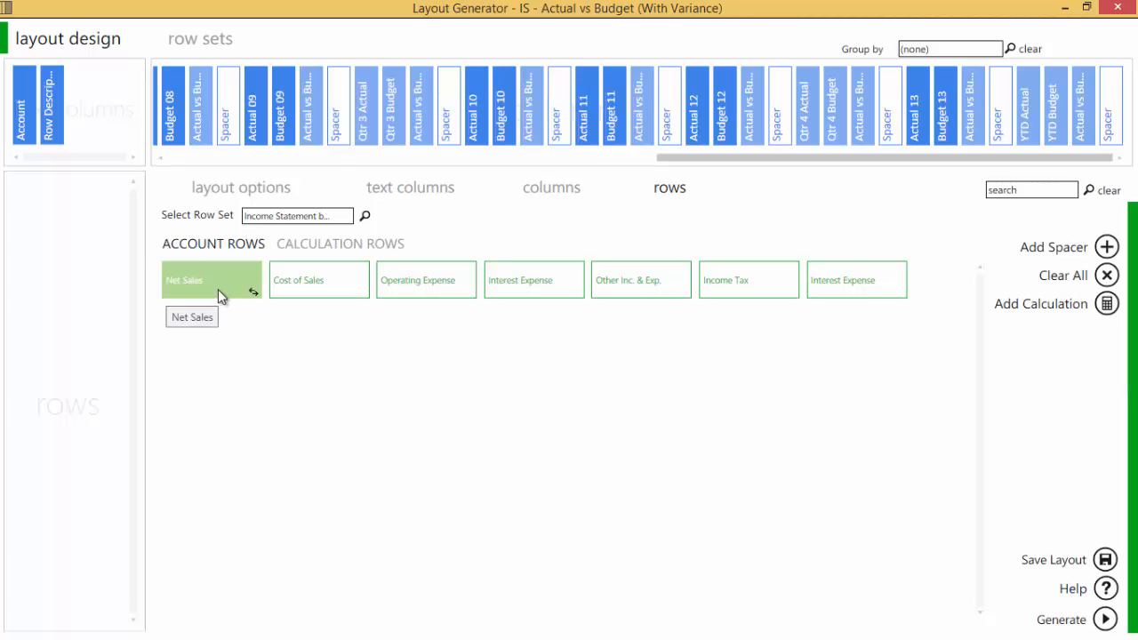
pyautogui.click(210, 280)
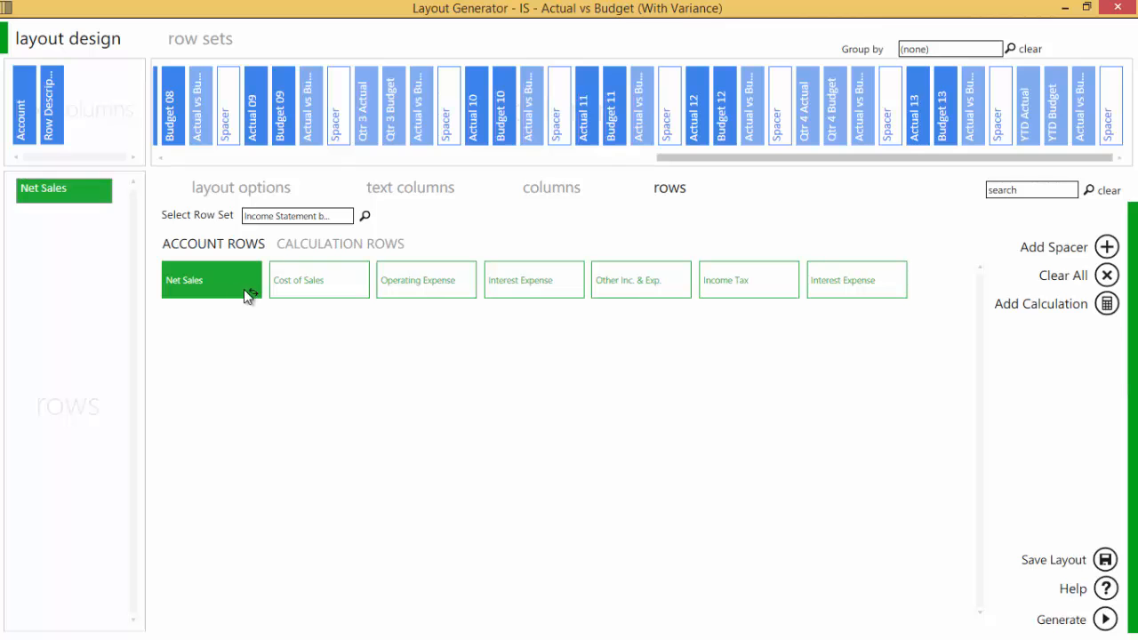
pyautogui.click(426, 279)
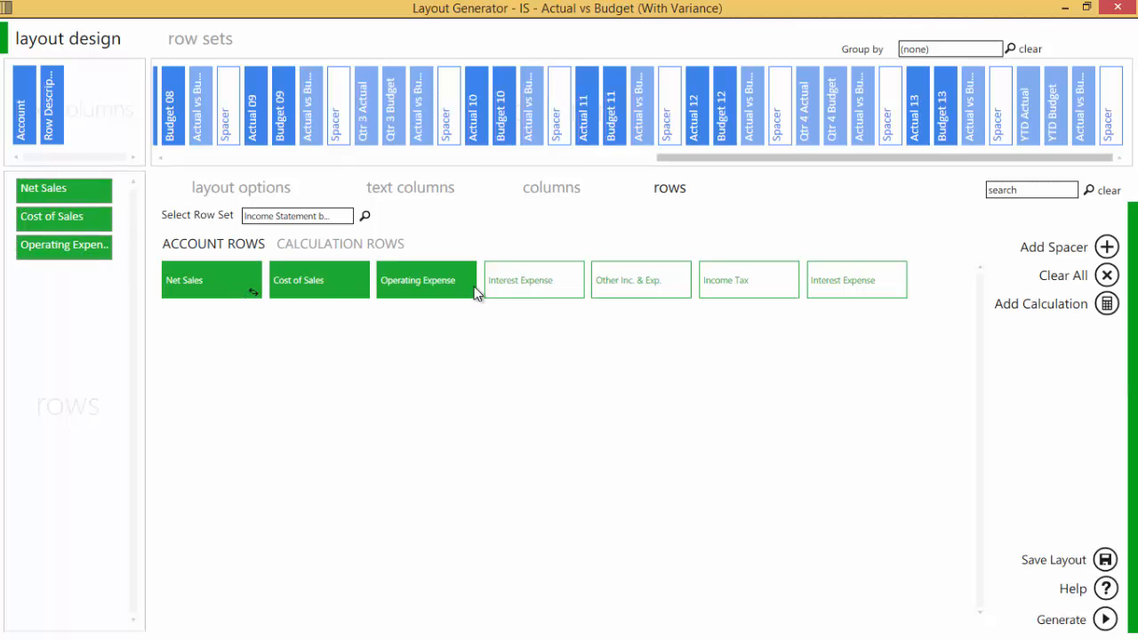